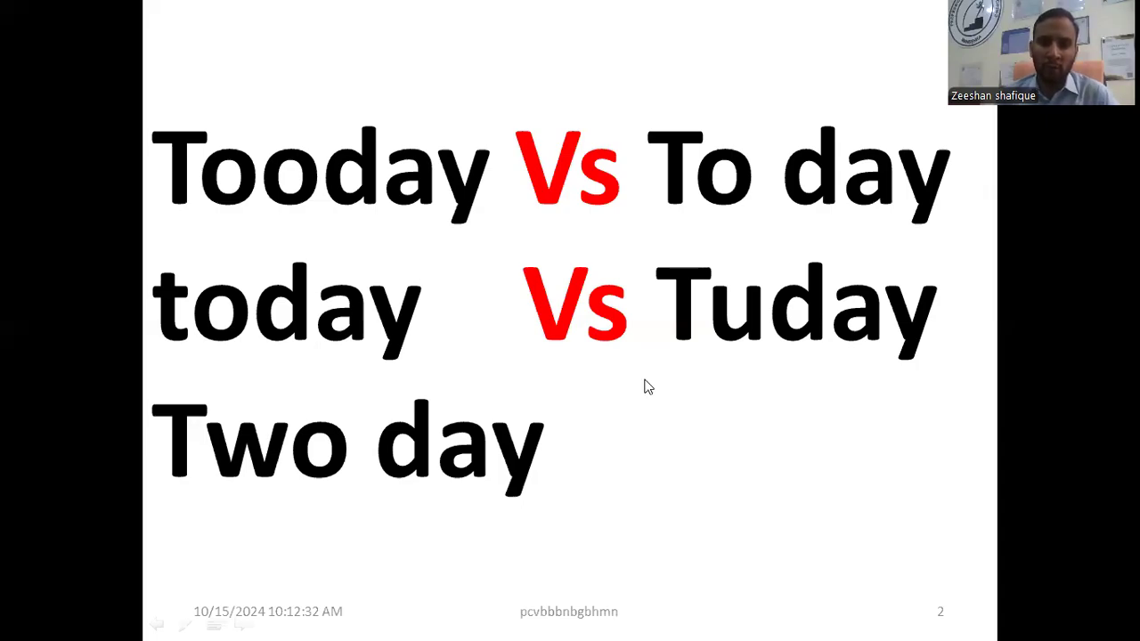
pyautogui.moveTo(521, 271)
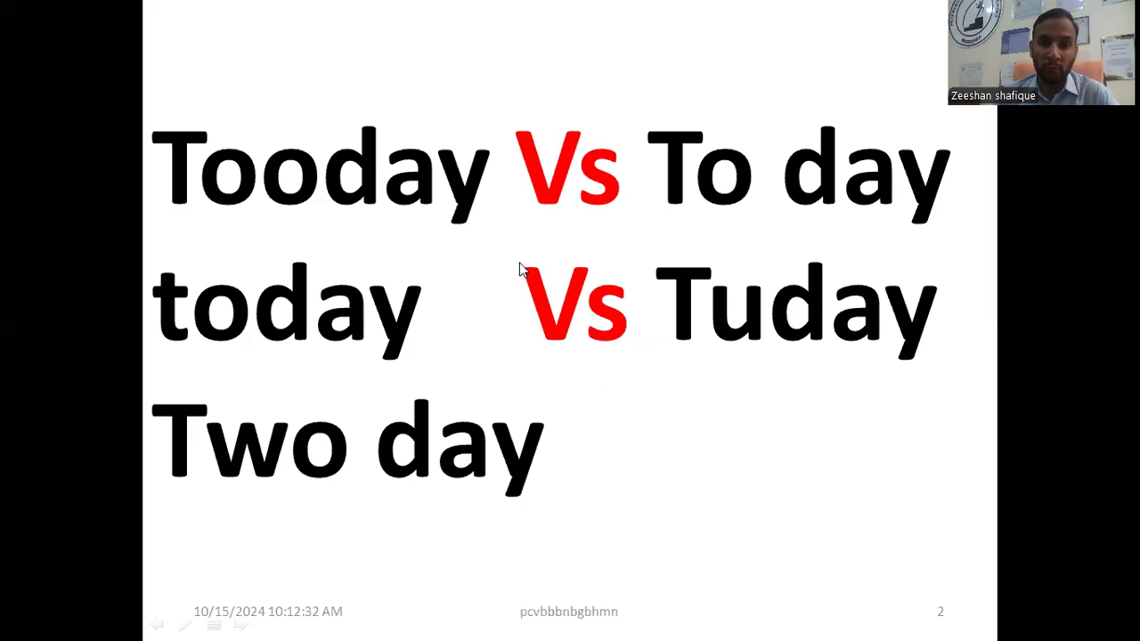
pyautogui.moveTo(412, 235)
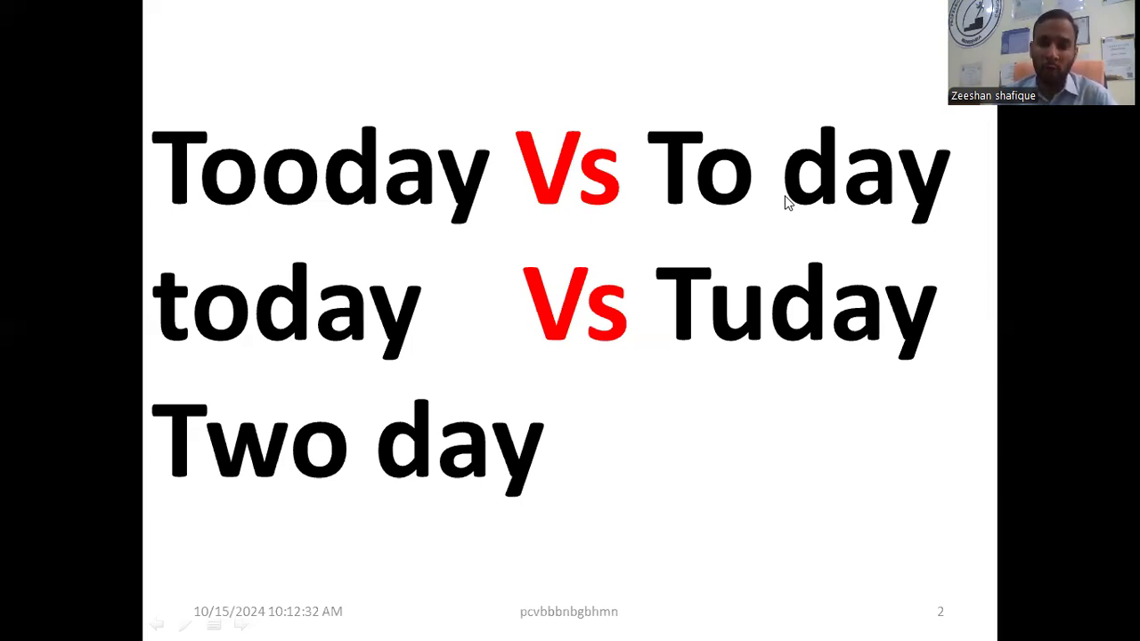
pyautogui.moveTo(810, 211)
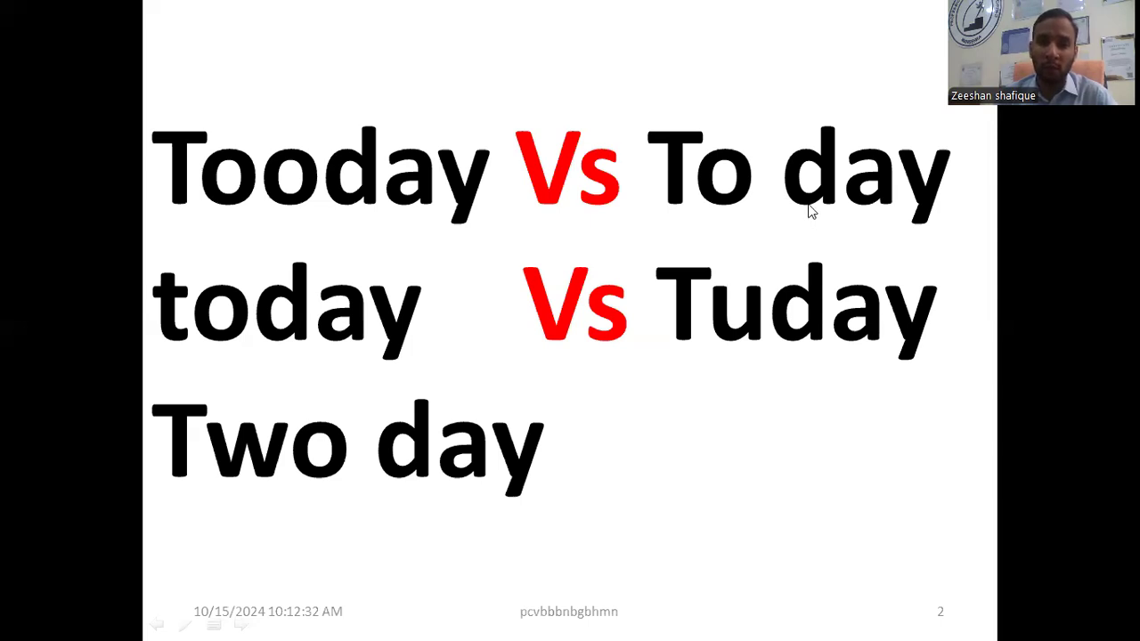
pyautogui.moveTo(287, 342)
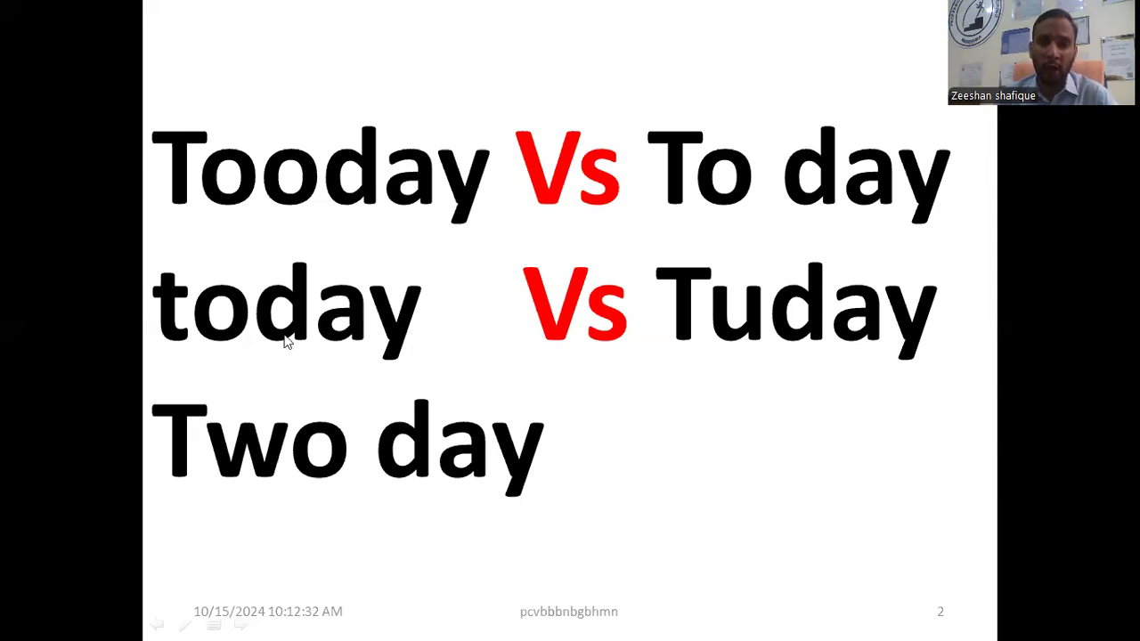
pyautogui.moveTo(875, 345)
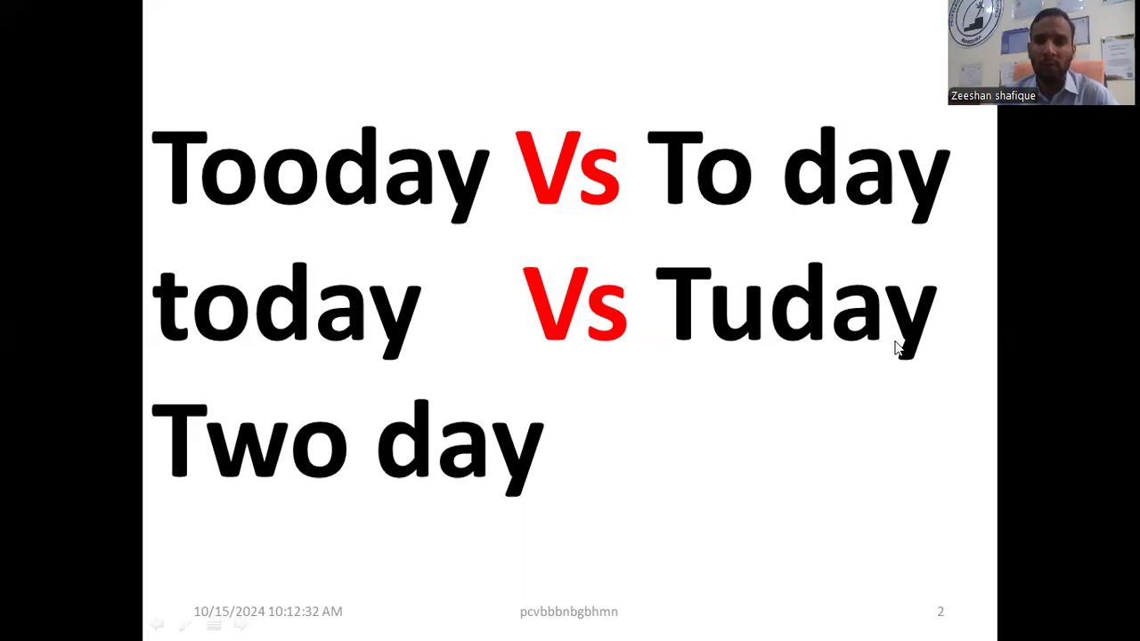
pyautogui.moveTo(884, 367)
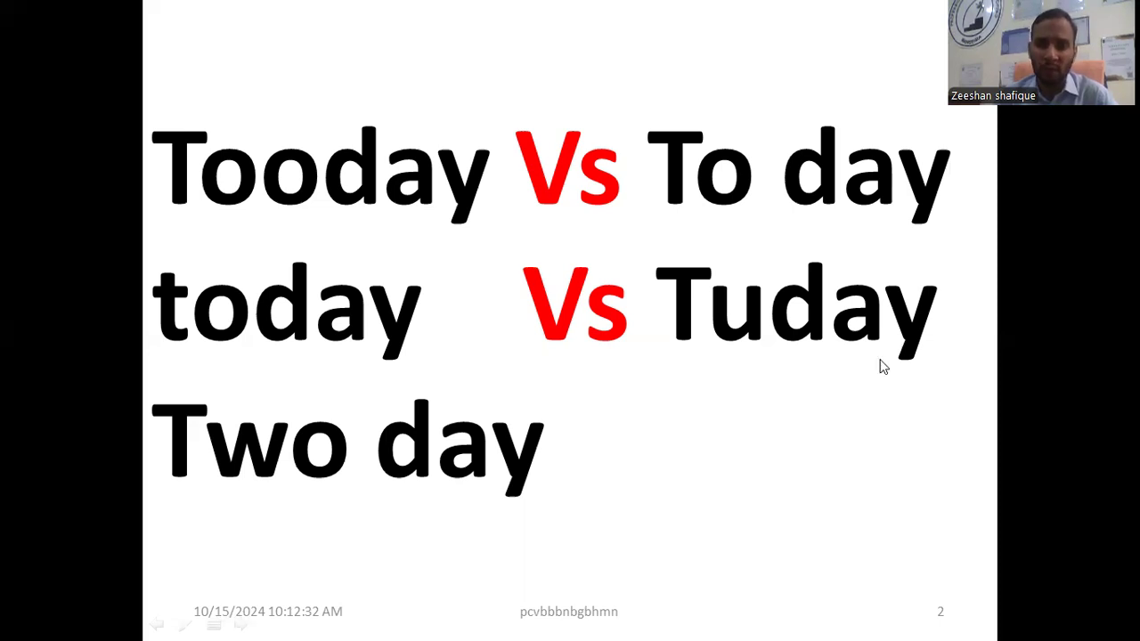
pyautogui.moveTo(458, 495)
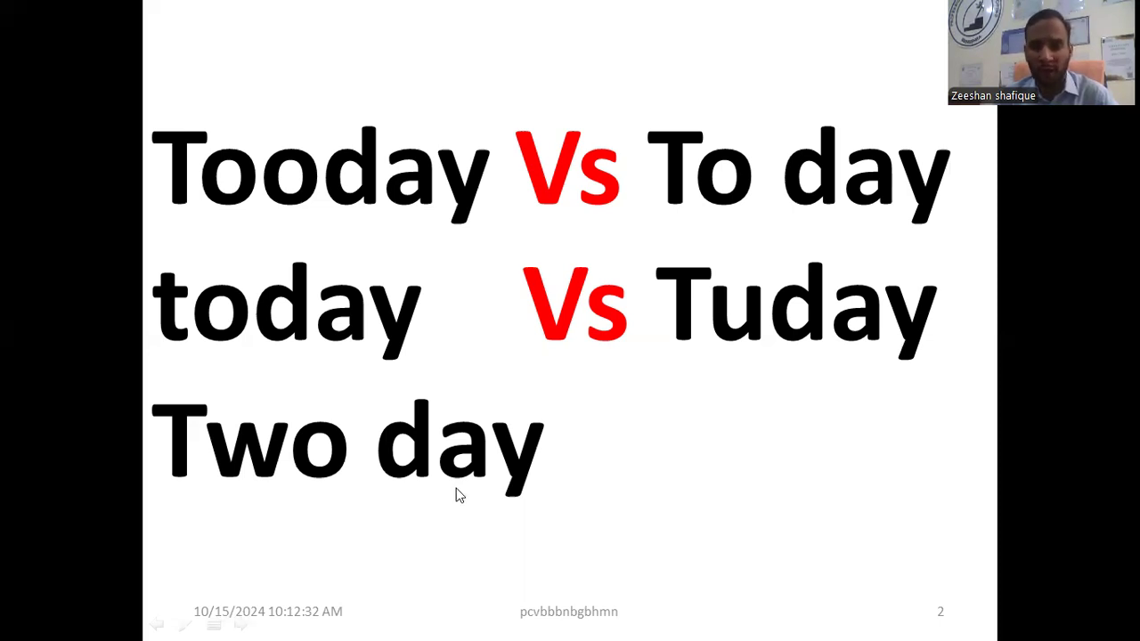
pyautogui.moveTo(453, 483)
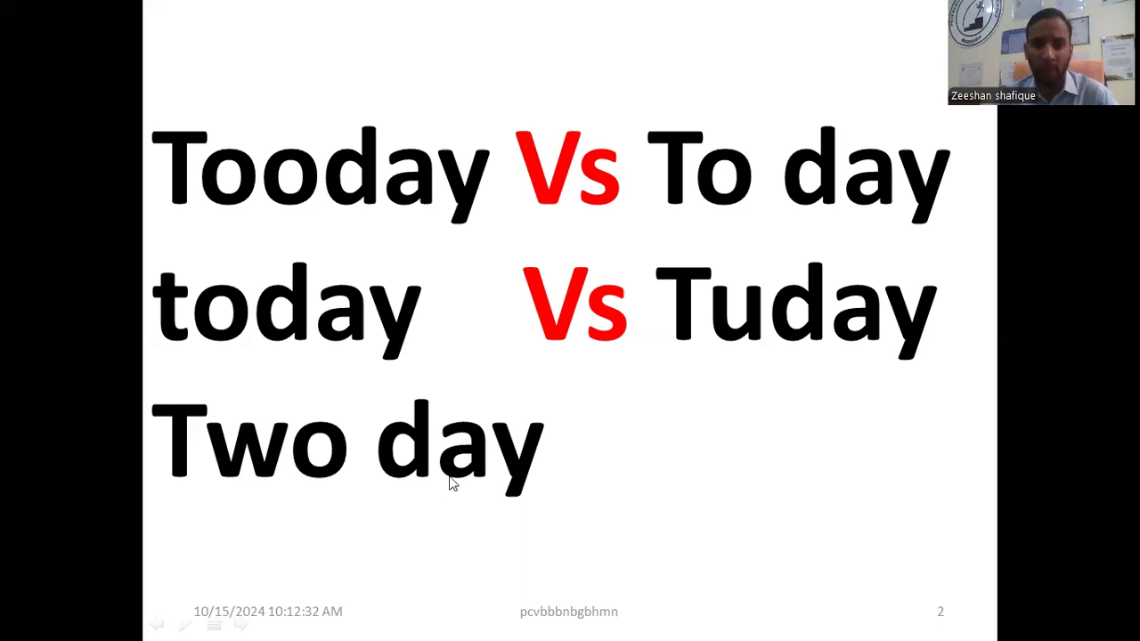
pyautogui.moveTo(550, 469)
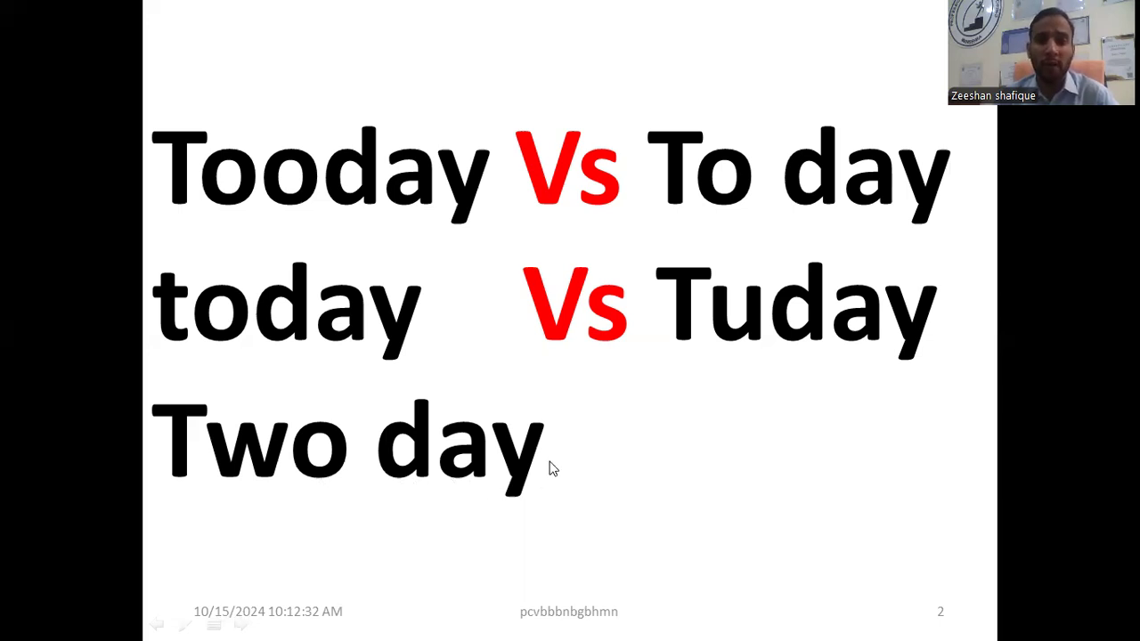
pyautogui.moveTo(654, 530)
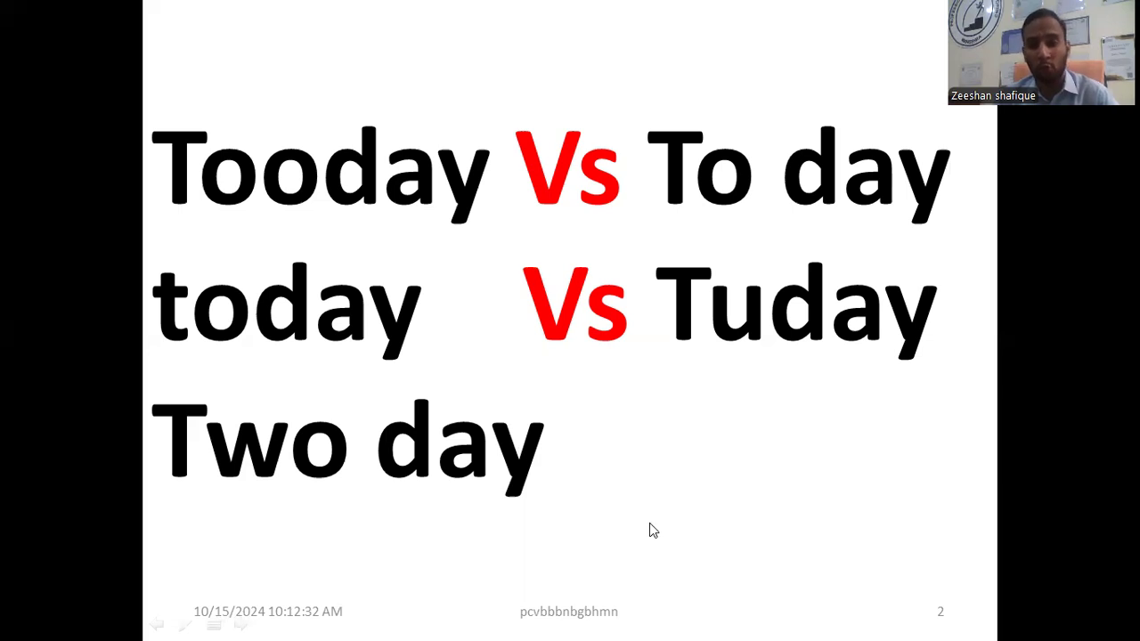